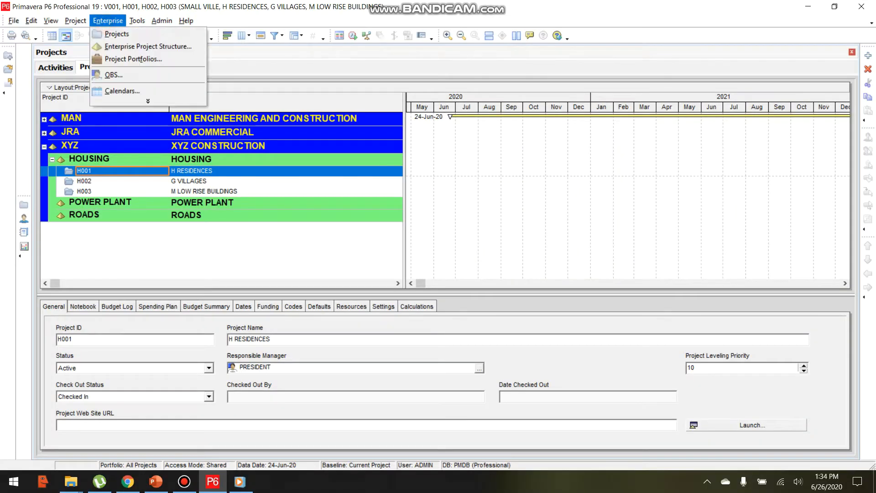
pyautogui.moveTo(112, 74)
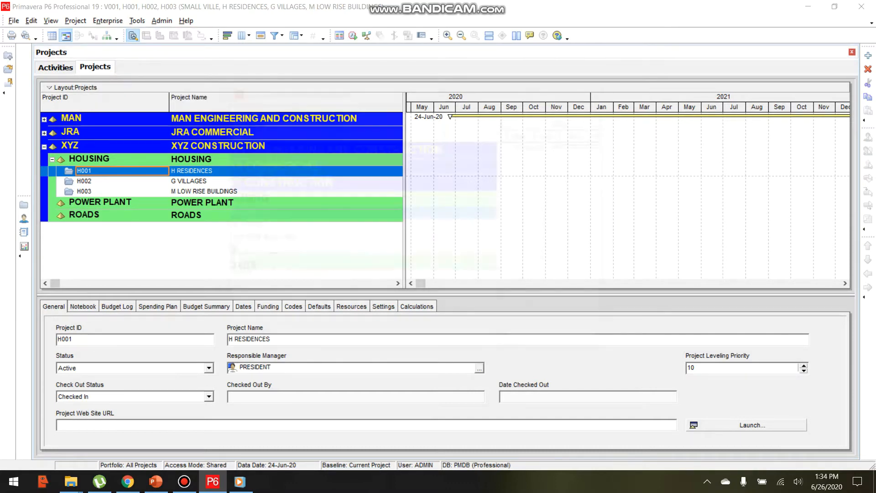
# Bring up the Organizational Breakdown Structure dialog, currently holding only PRESIDENT.
pyautogui.click(479, 367)
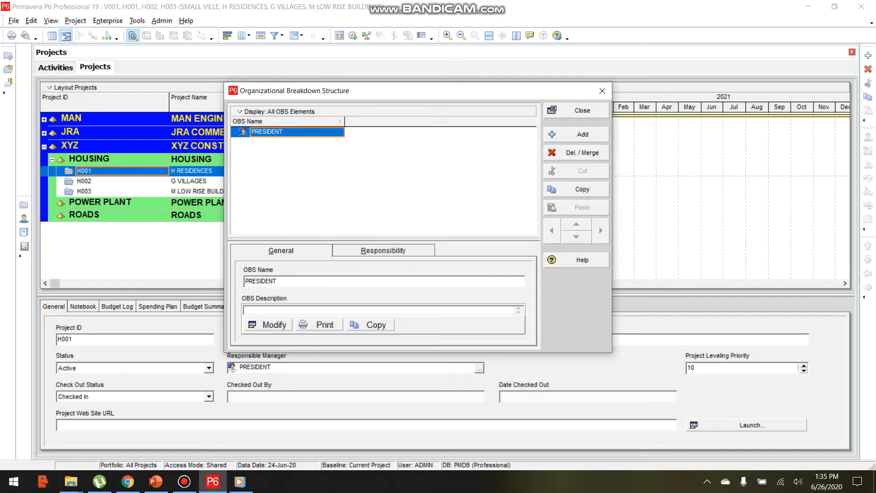
# Add a new OBS element under PRESIDENT named Vice President.
pyautogui.click(581, 134)
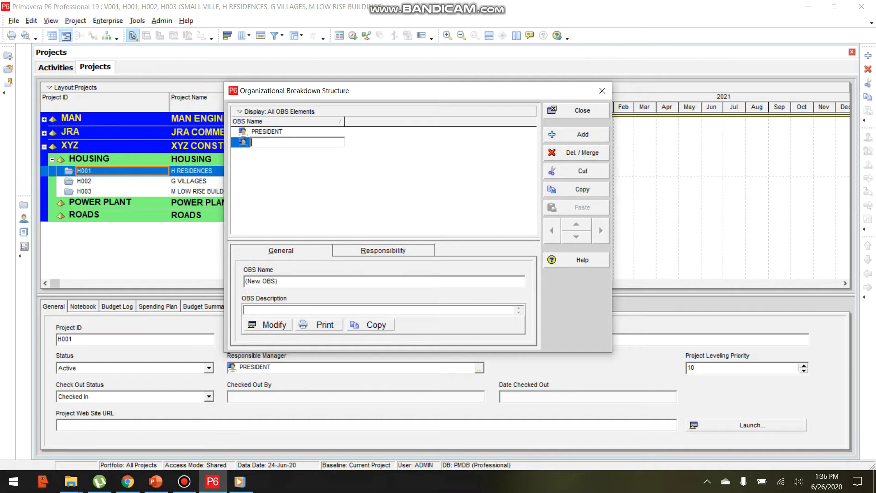
pyautogui.write('Vice')
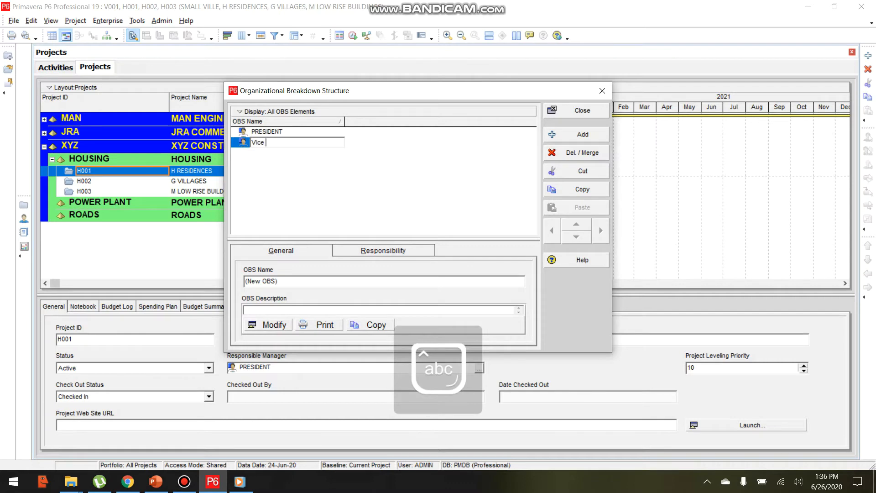
pyautogui.write('Pre')
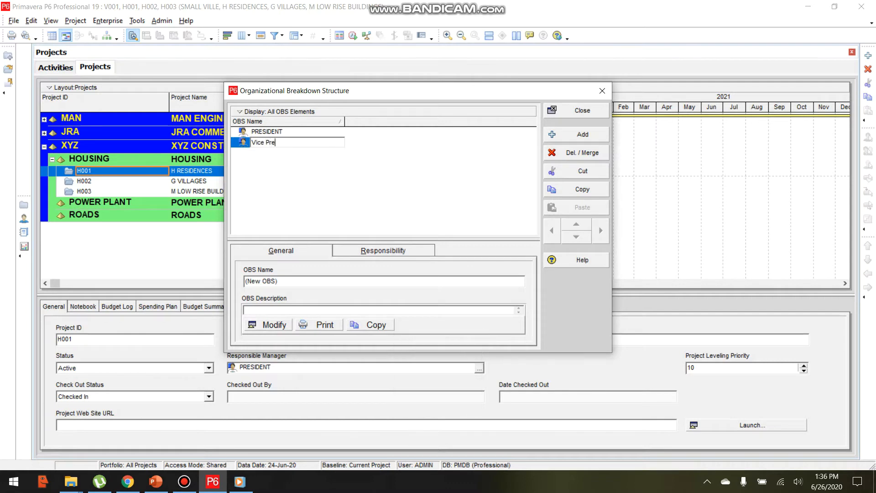
pyautogui.write('sid')
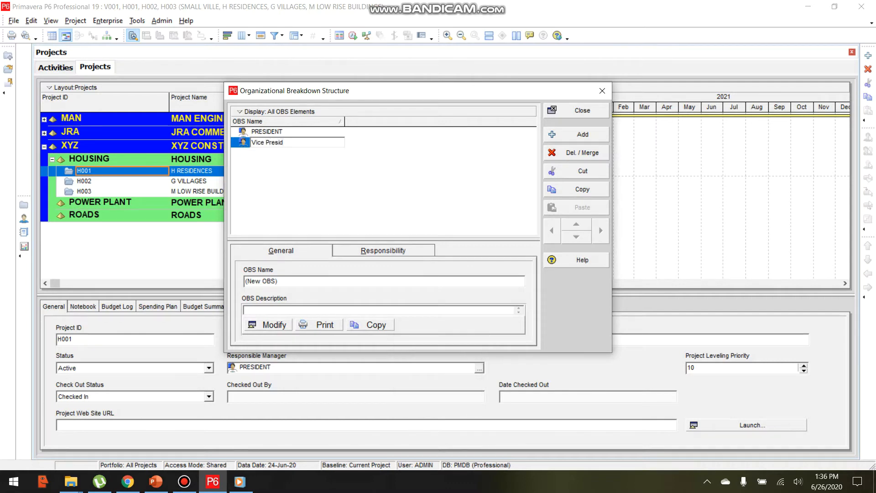
pyautogui.write('ent')
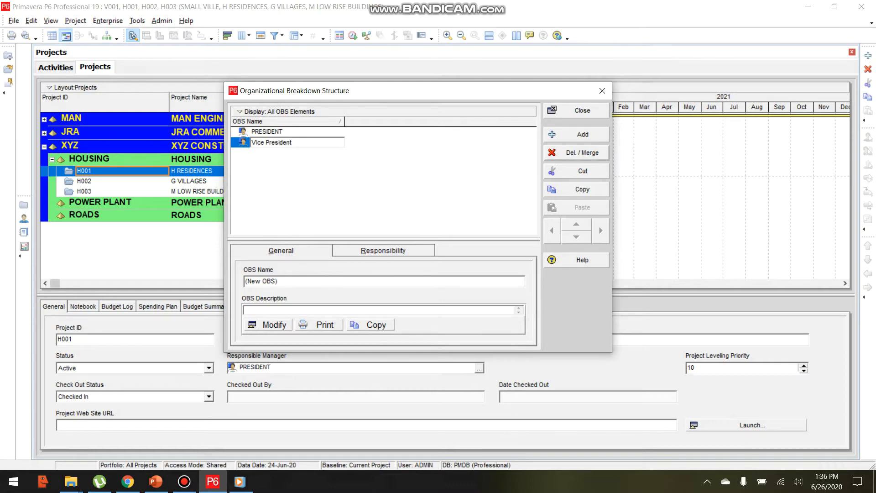
# Add a second OBS element under PRESIDENT and name it VP Operation.
pyautogui.click(582, 134)
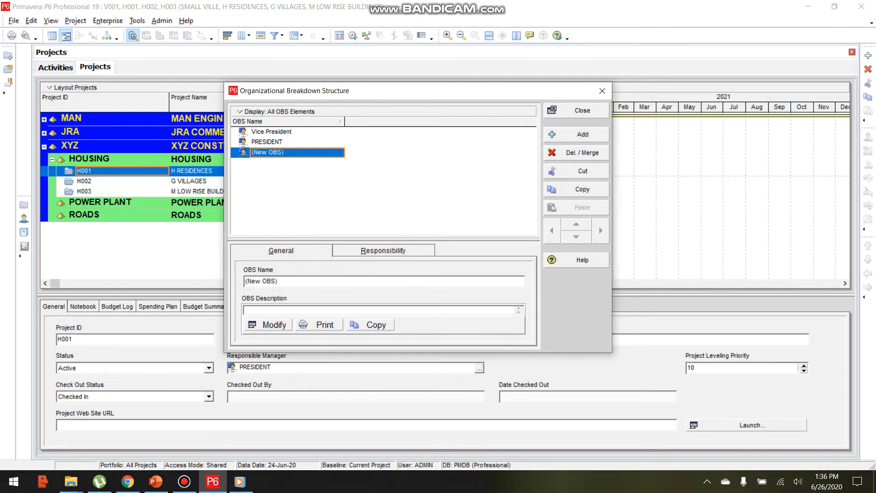
pyautogui.click(267, 141)
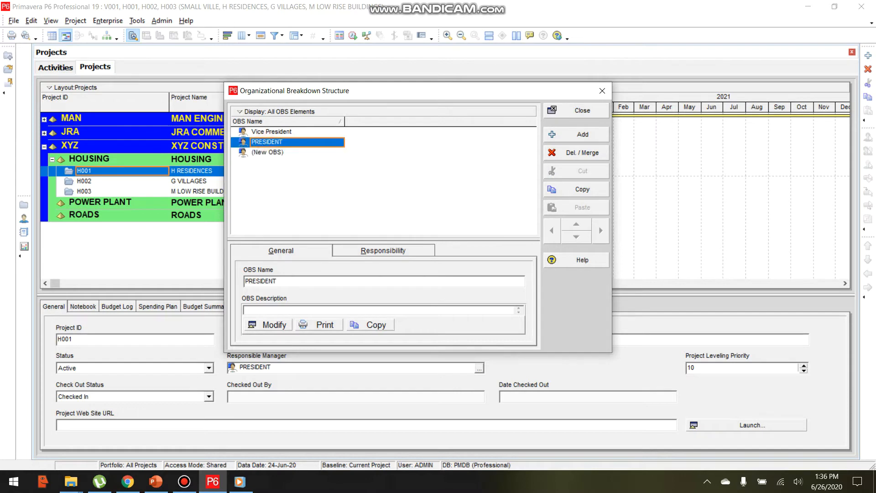
pyautogui.click(267, 153)
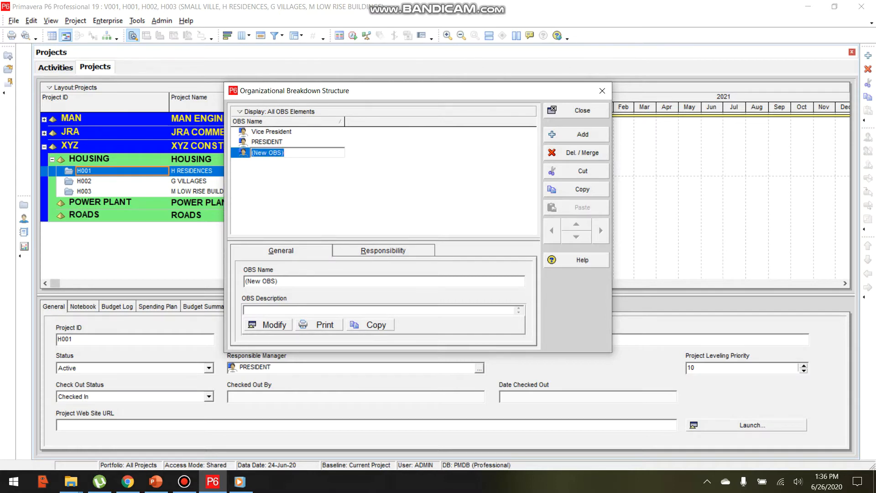
pyautogui.write('Cha')
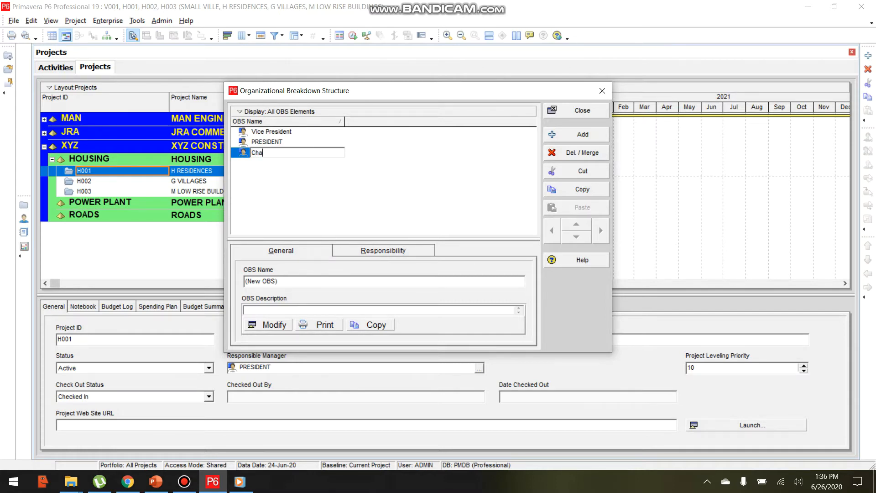
pyautogui.write('ir')
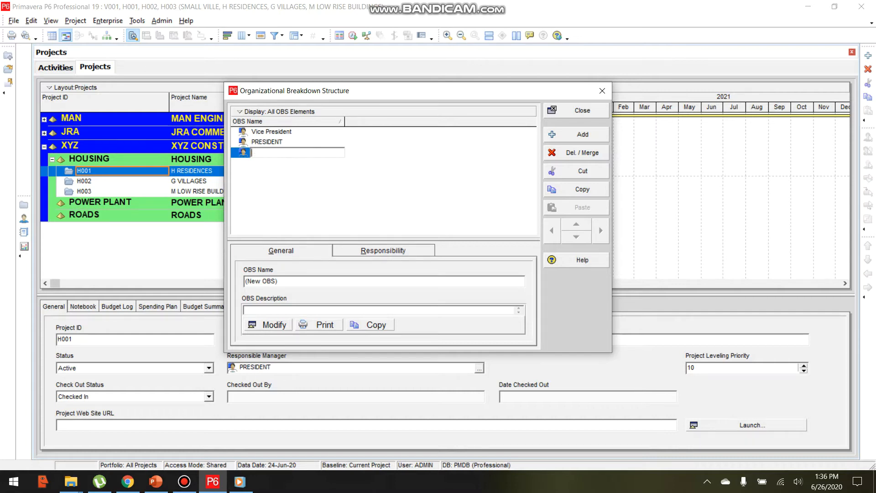
pyautogui.write('M')
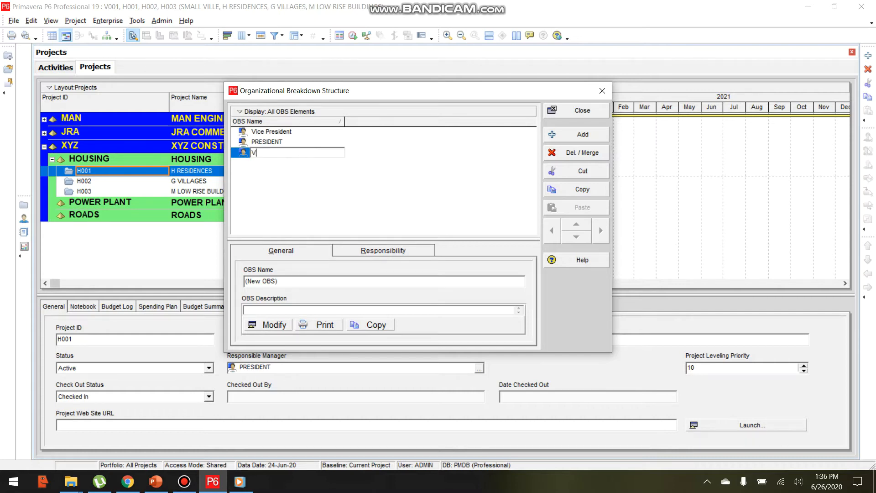
pyautogui.write('P Op')
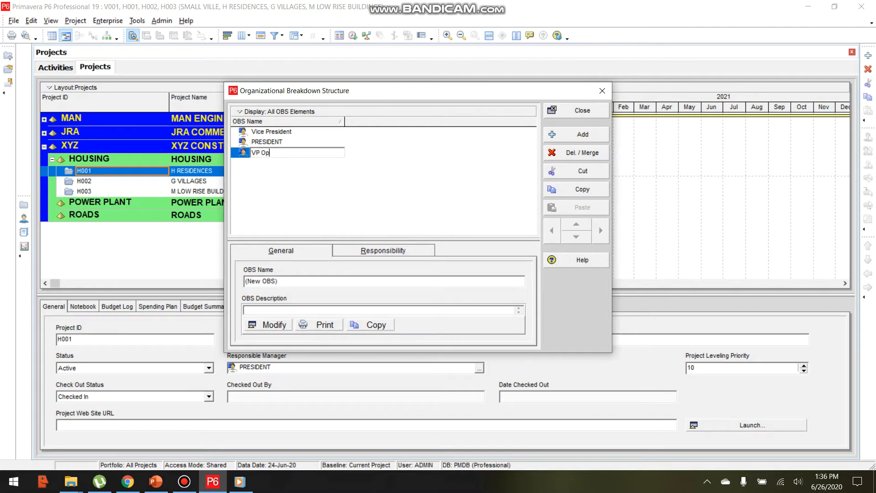
pyautogui.write('erat')
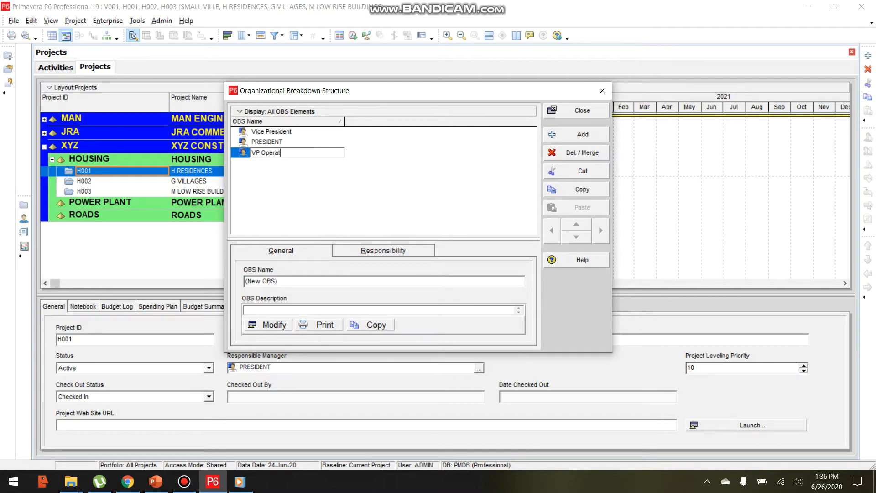
pyautogui.write('ion')
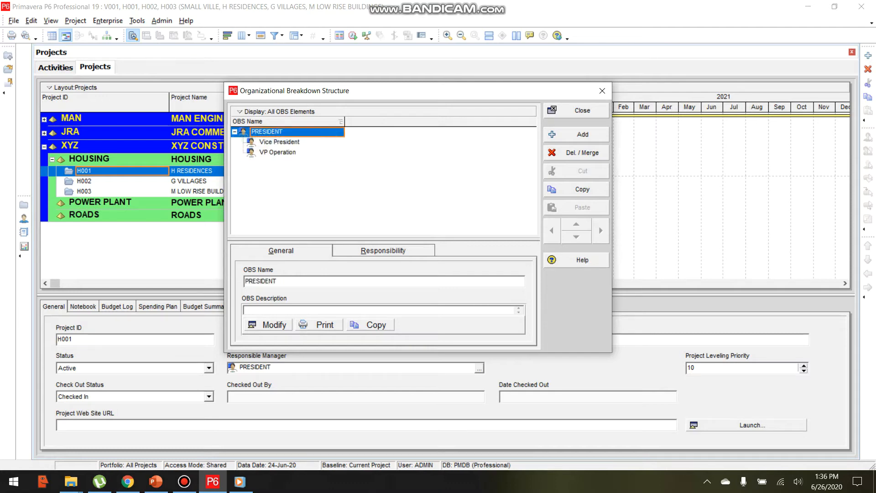
# Indent VP Operation beneath Vice President and add a new element under Vice President.
pyautogui.click(277, 152)
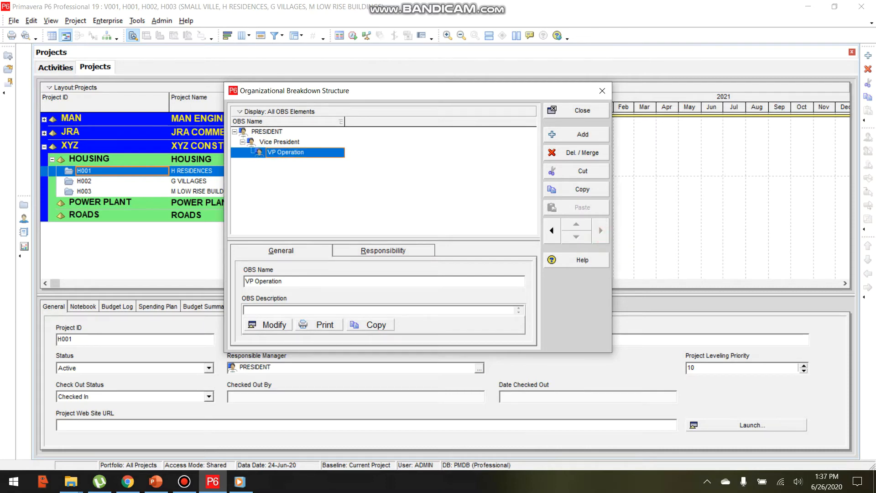
pyautogui.click(280, 142)
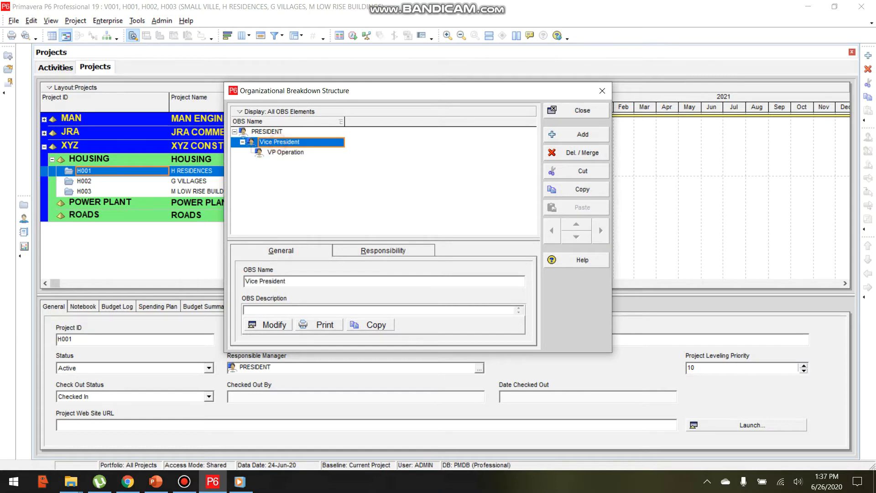
pyautogui.click(285, 152)
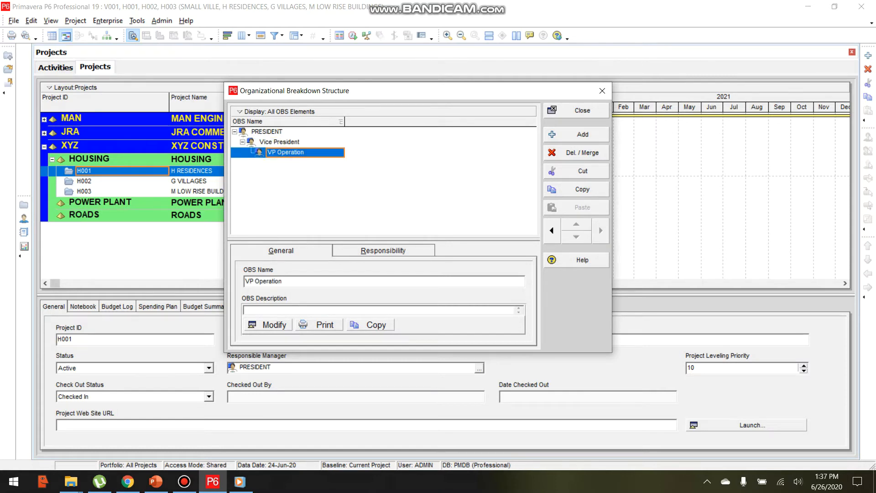
pyautogui.click(279, 142)
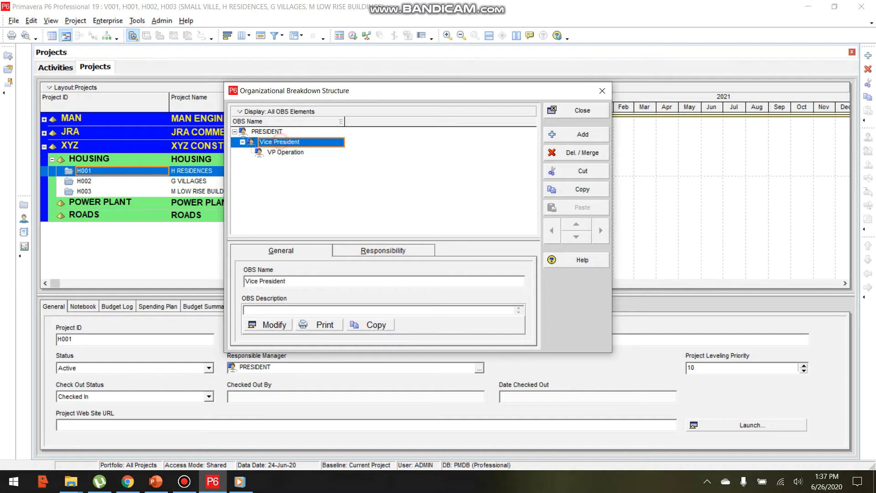
pyautogui.click(575, 134)
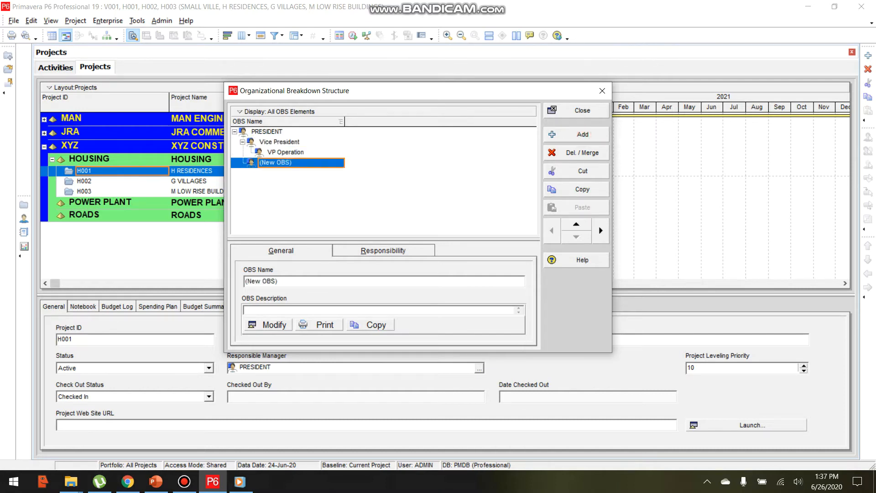
# Name the new element VP Admin and delete the stray extra (New OBS)-1 element.
pyautogui.click(575, 225)
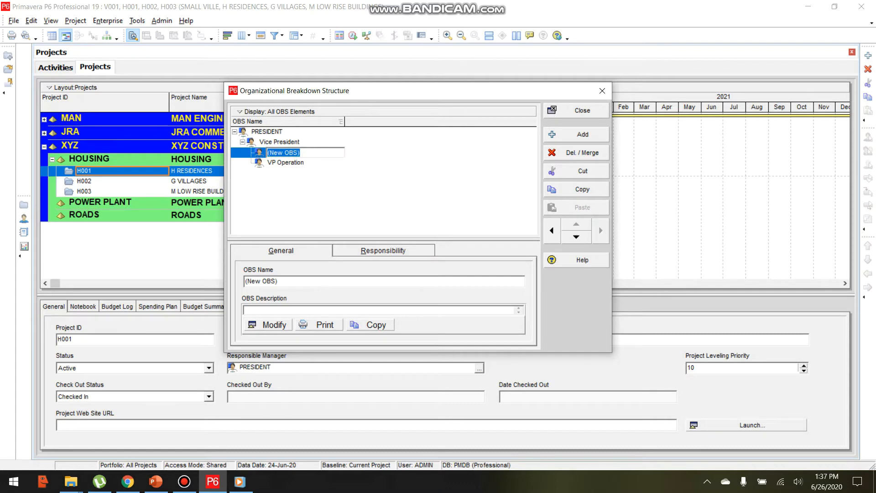
pyautogui.write('VP')
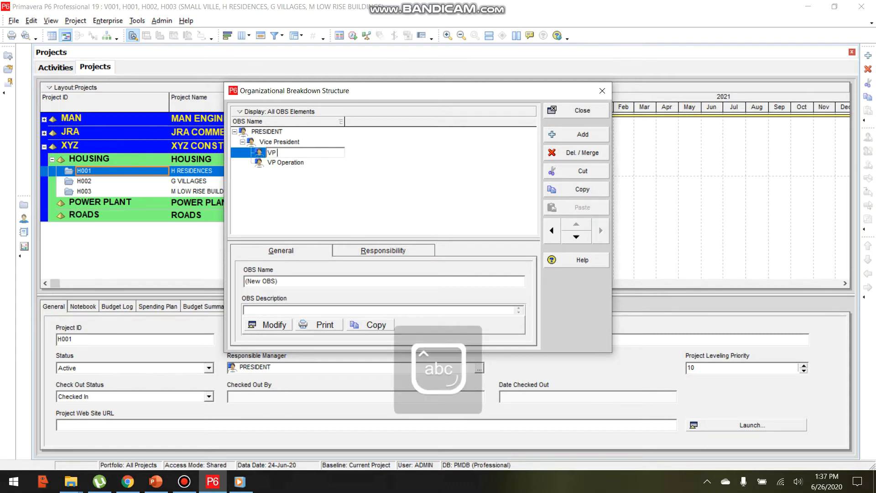
pyautogui.write('amind')
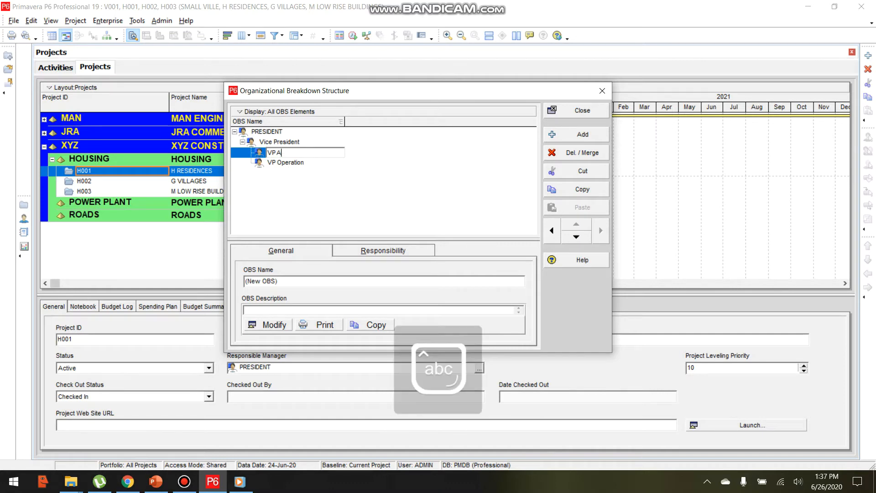
pyautogui.write('dmin')
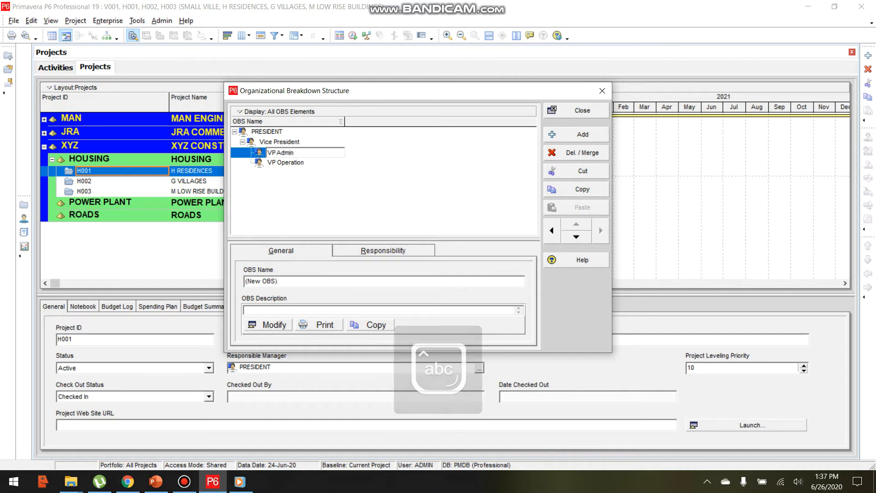
pyautogui.click(576, 152)
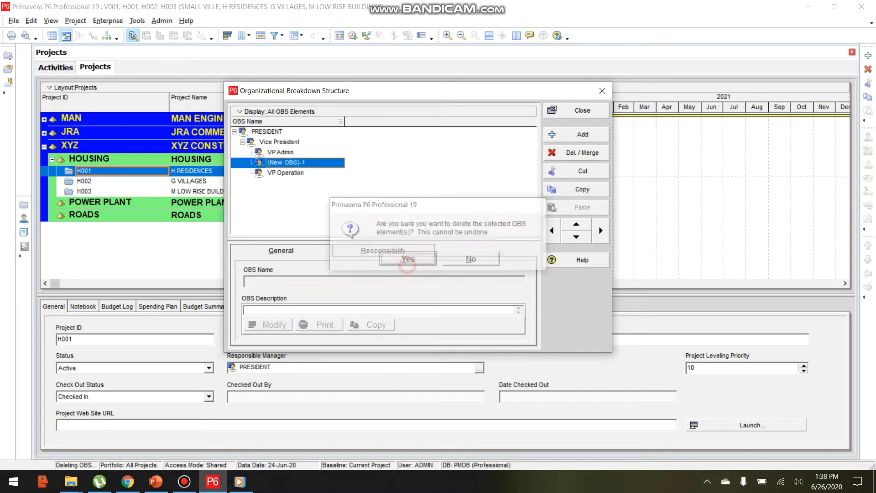
pyautogui.click(407, 259)
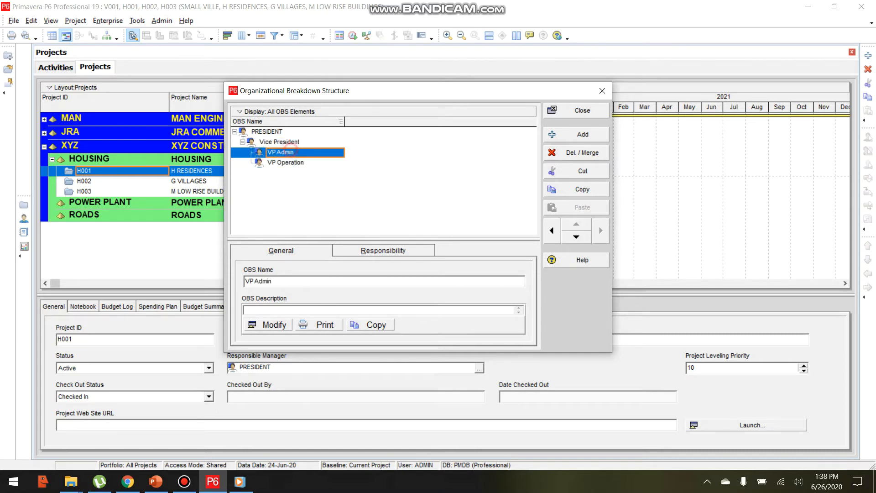
# Add another element under Vice President and name it VP Finance.
pyautogui.click(575, 134)
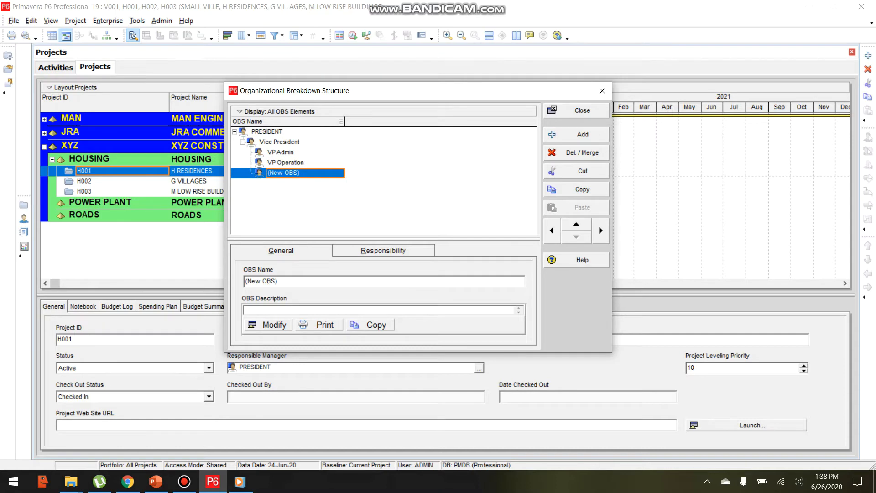
pyautogui.write('V')
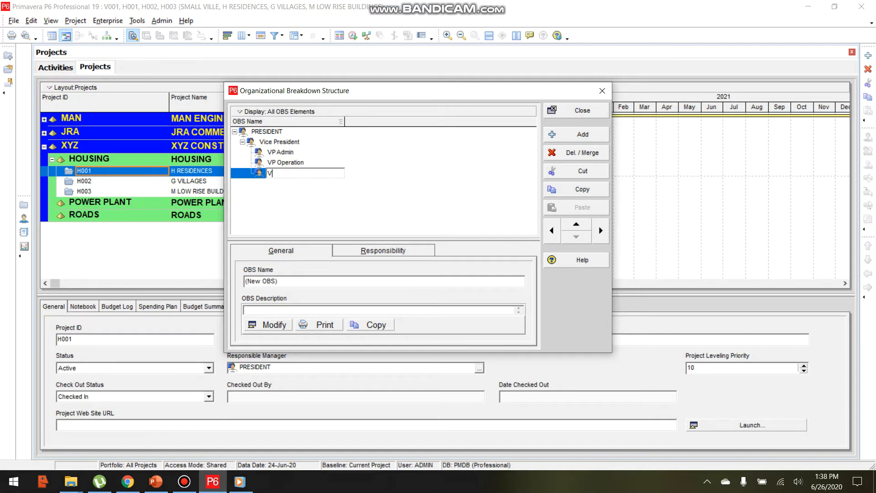
pyautogui.write('P')
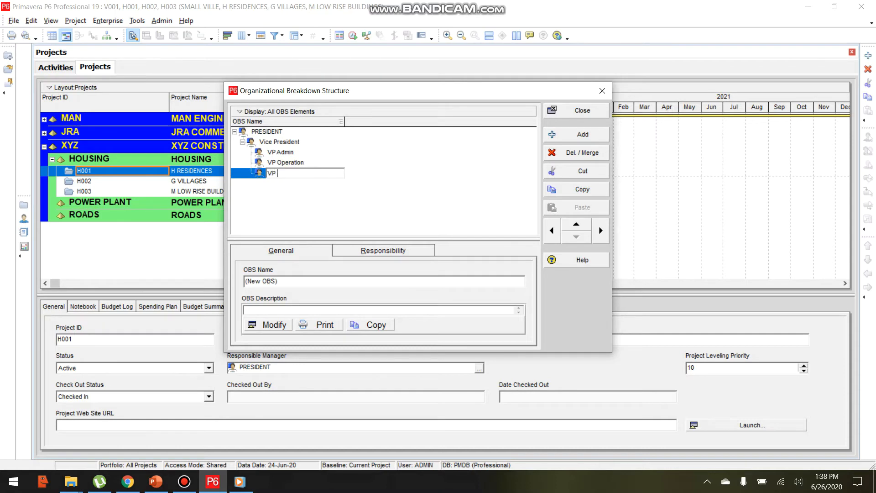
pyautogui.write('Fian')
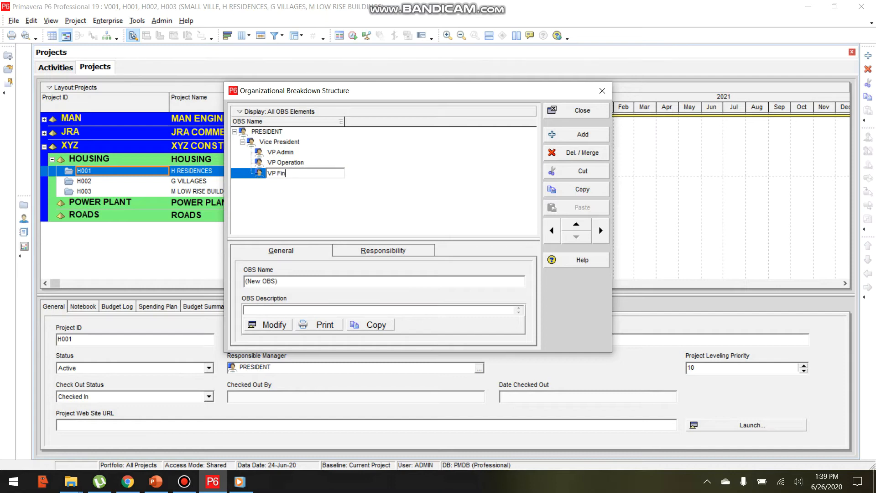
pyautogui.write('aac')
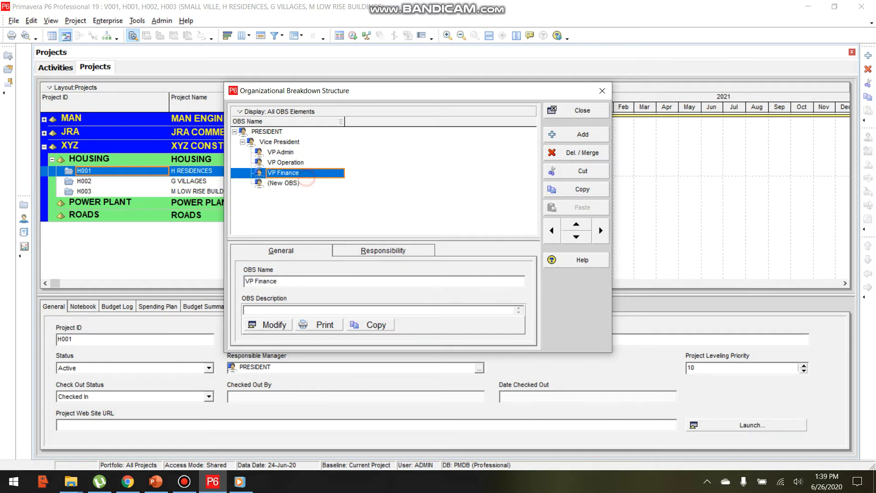
# Name the fourth Vice President element VP Logistics, then select VP Operation.
pyautogui.click(283, 184)
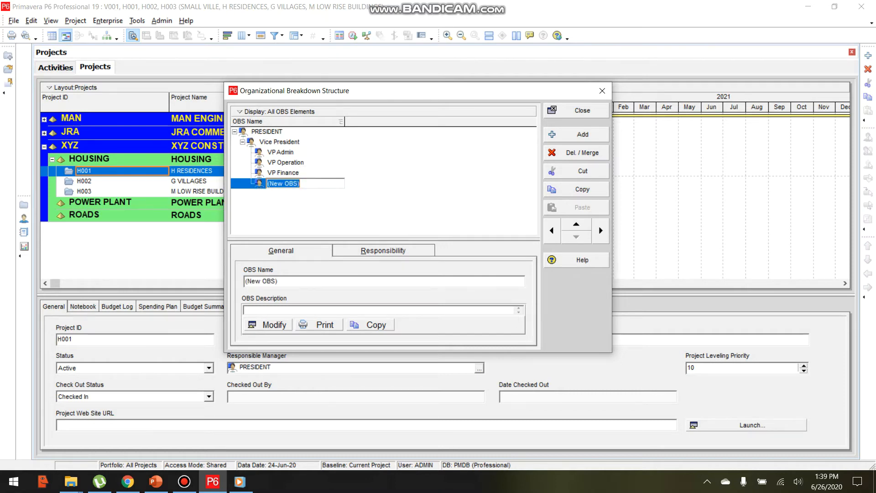
pyautogui.write('V')
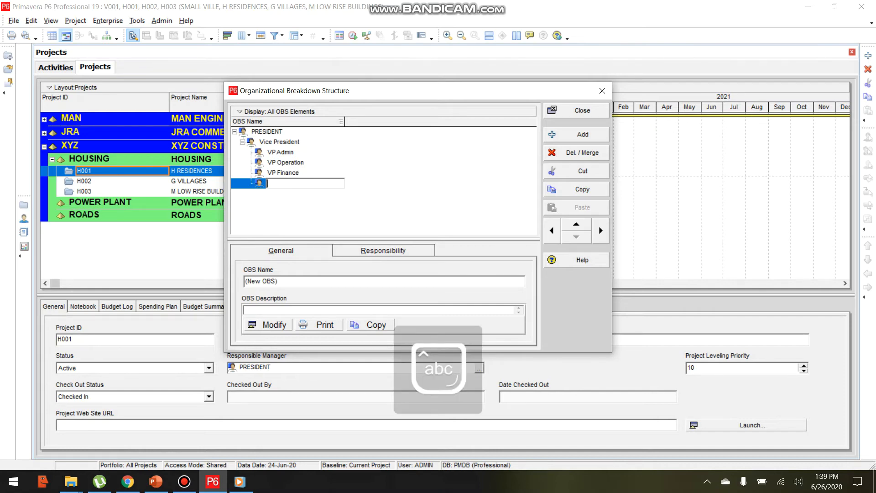
pyautogui.write('Vp')
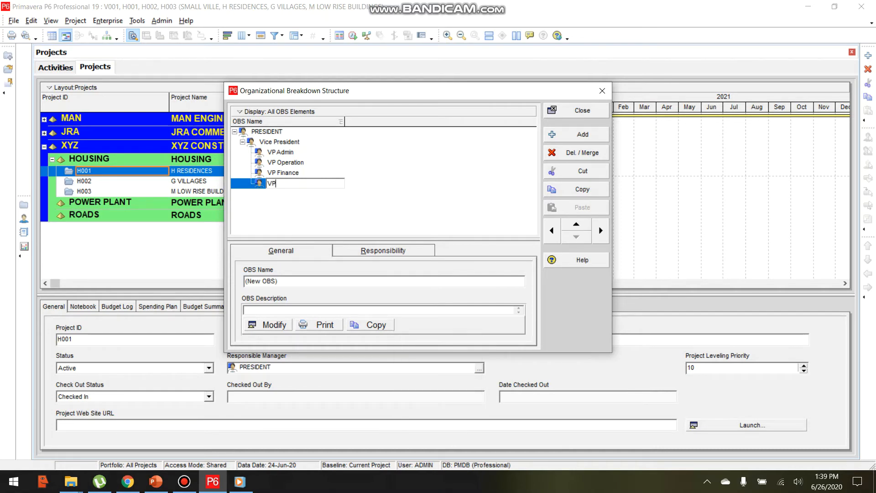
pyautogui.write('Lo')
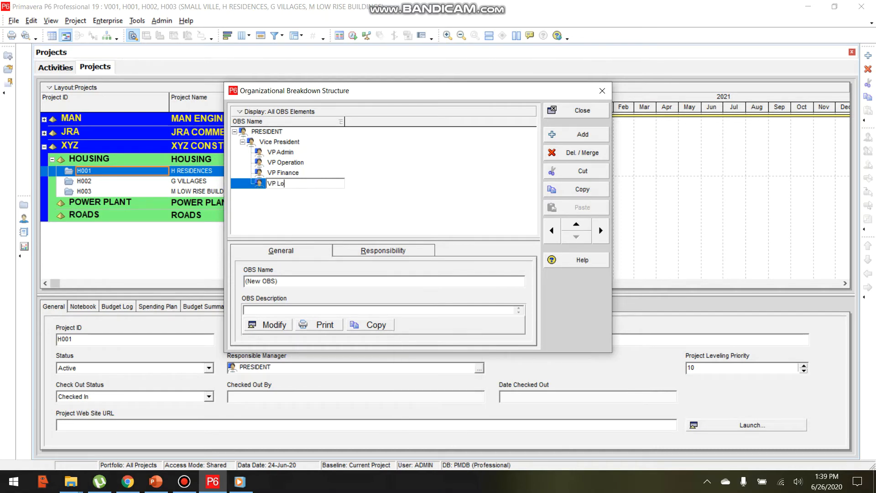
pyautogui.write('gis')
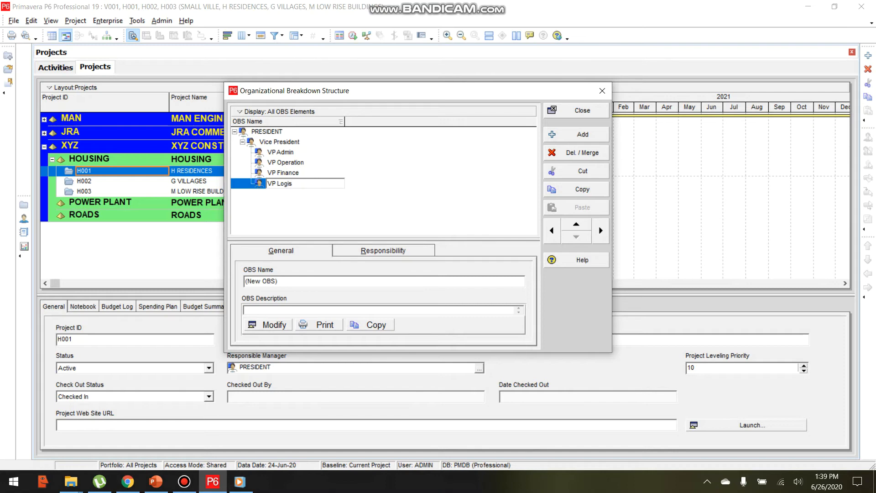
pyautogui.write('tics')
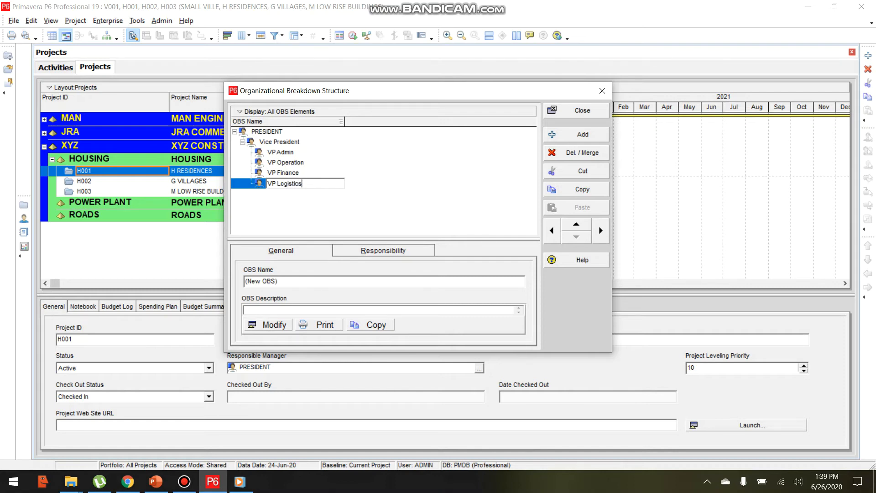
pyautogui.click(285, 162)
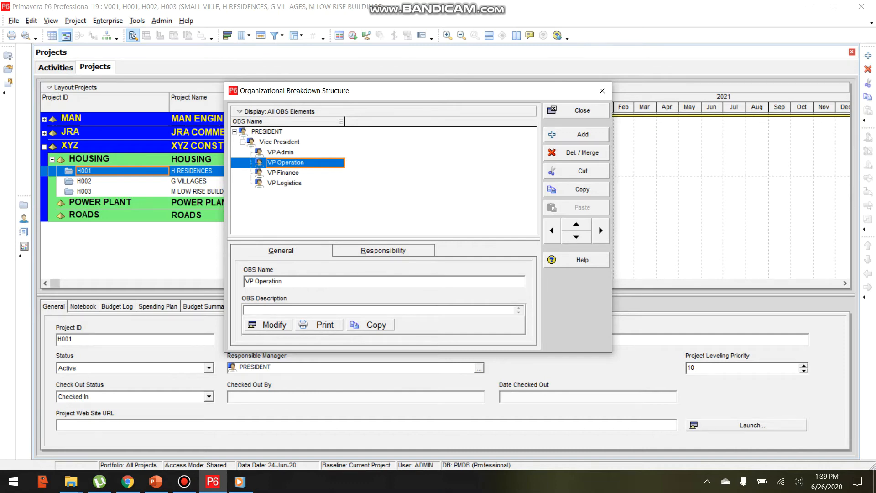
# Add an element indented under VP Operation and name it Area Manager.
pyautogui.click(576, 134)
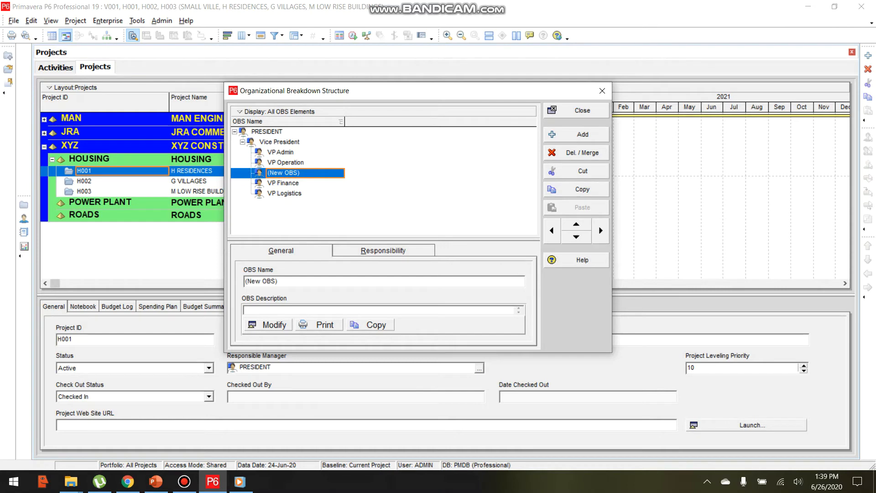
pyautogui.moveTo(600, 231)
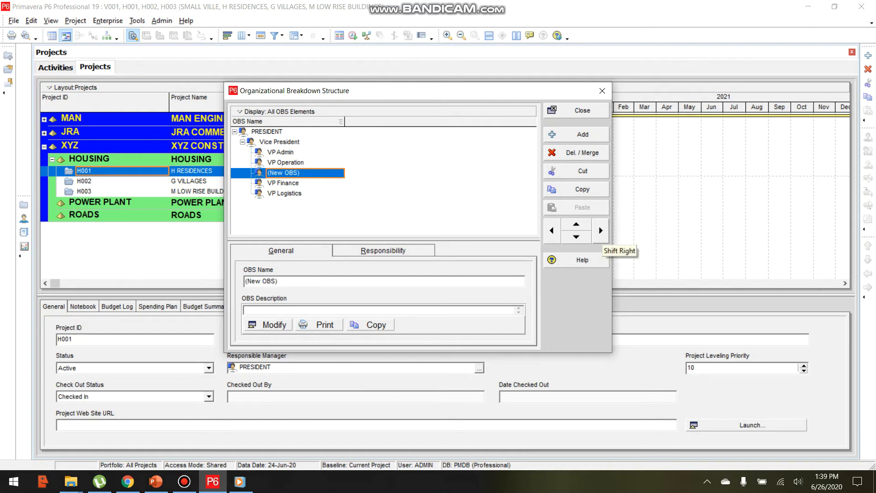
pyautogui.click(601, 230)
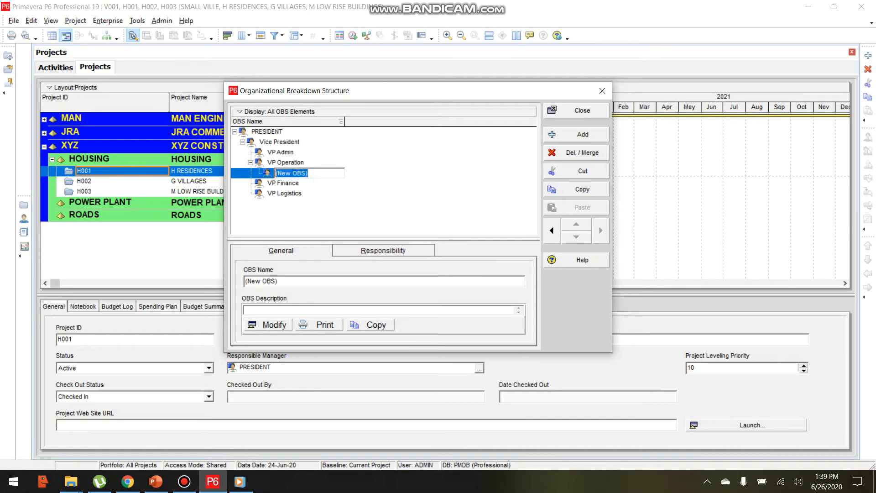
pyautogui.write('Area')
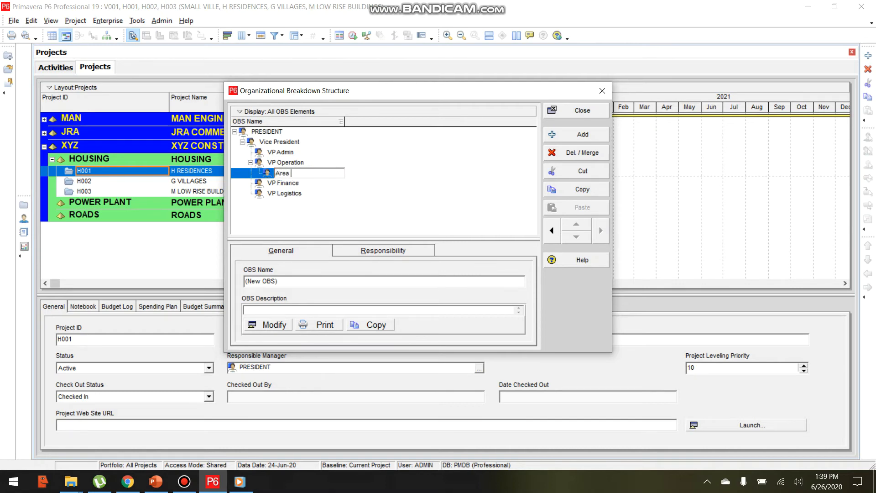
pyautogui.write('Man')
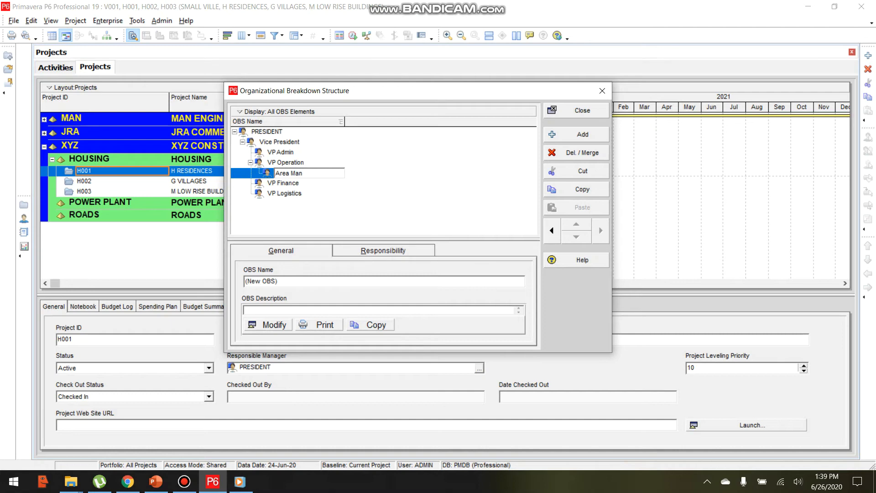
pyautogui.write('ager')
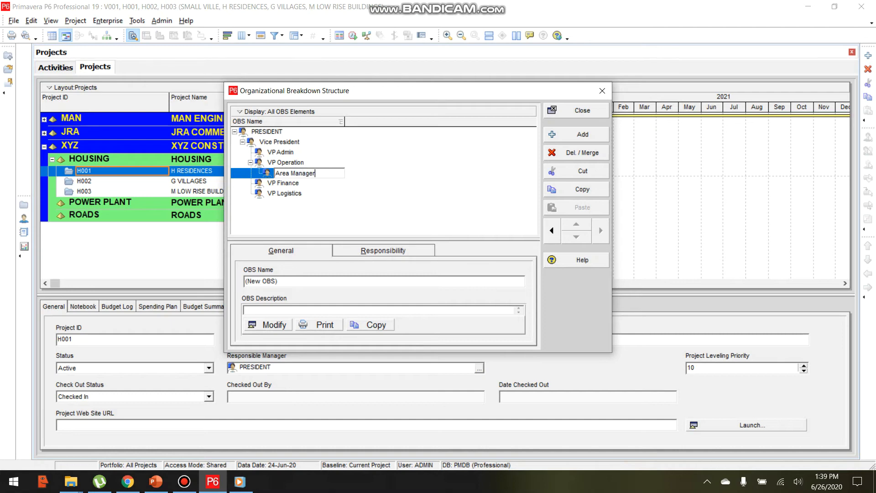
pyautogui.click(283, 182)
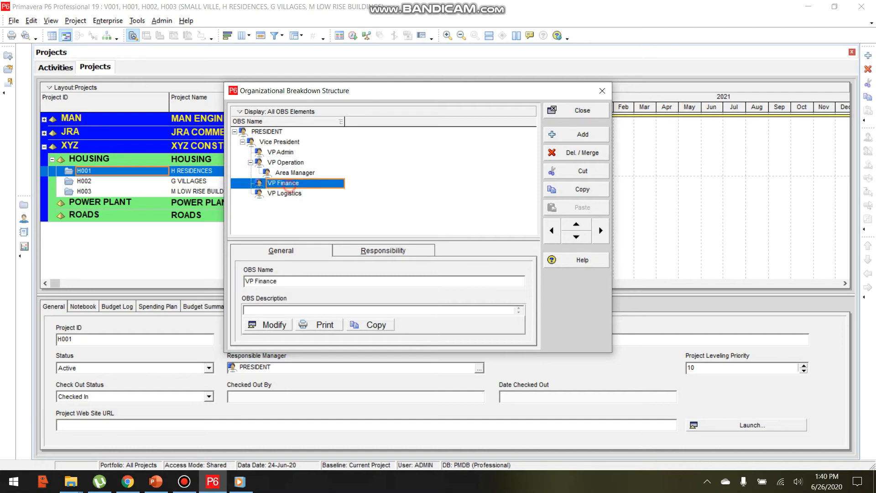
pyautogui.click(295, 173)
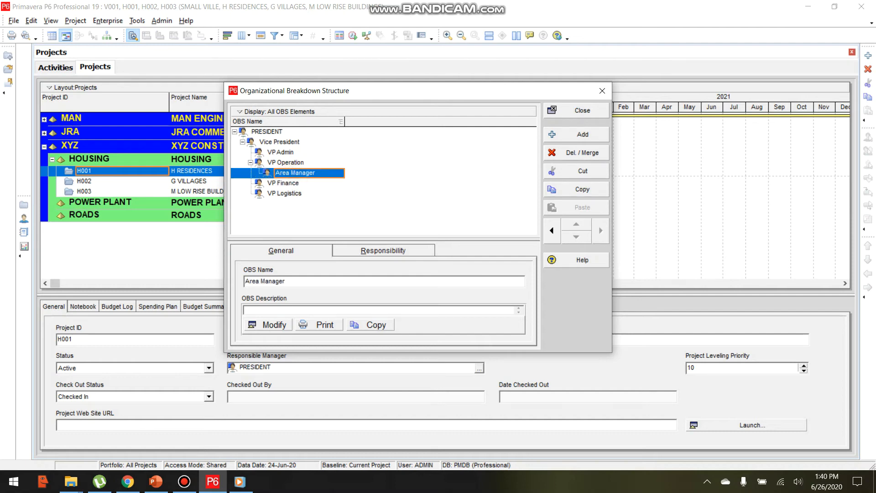
# Add an element under Area Manager and name it Project Manager.
pyautogui.click(576, 135)
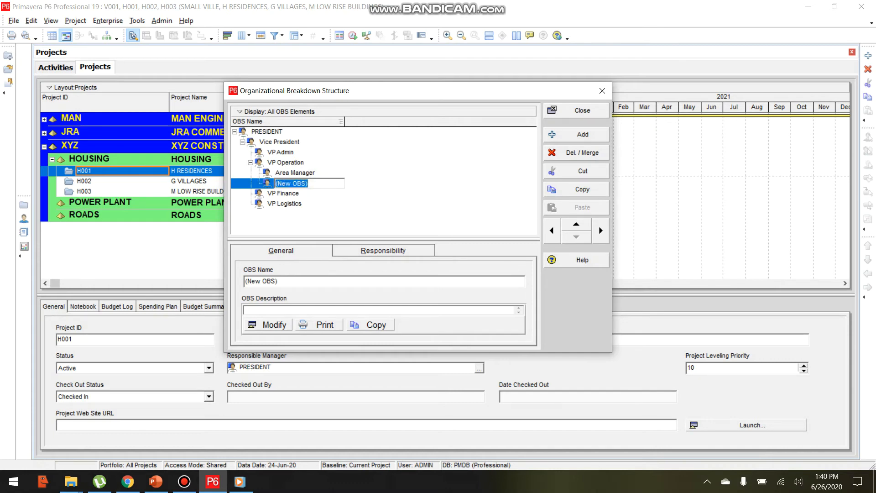
pyautogui.write('Pro')
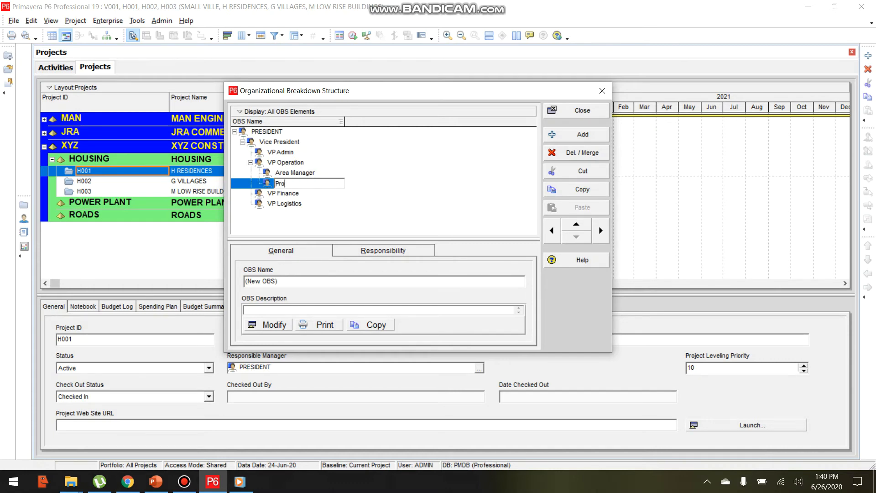
pyautogui.write('ject')
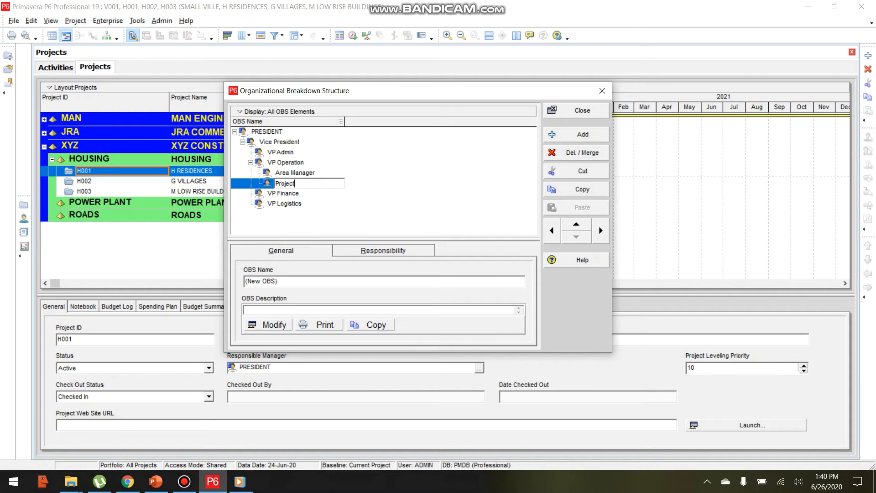
pyautogui.write('Manager')
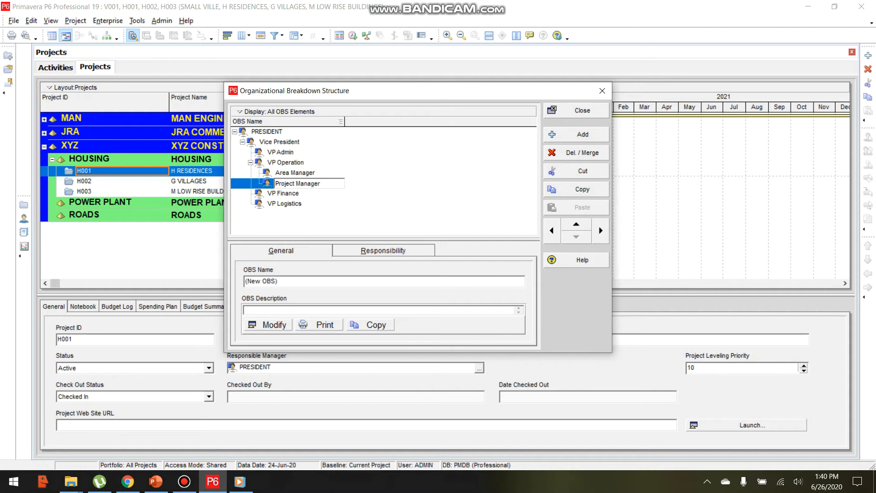
pyautogui.moveTo(601, 231)
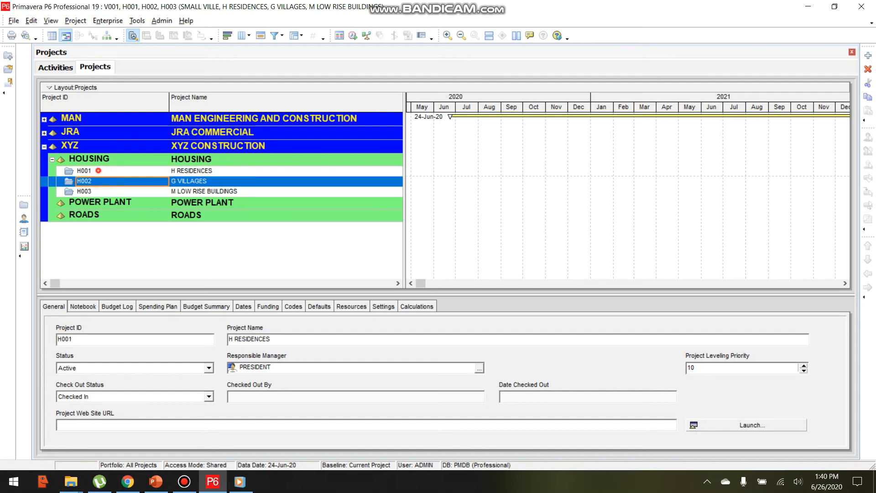
# Select project H001 and choose Area Manager as its responsible manager.
pyautogui.click(84, 171)
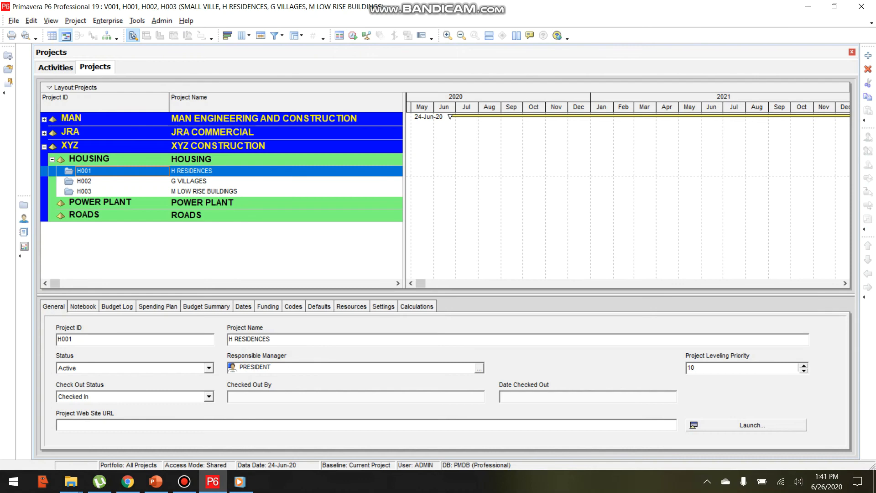
pyautogui.click(477, 368)
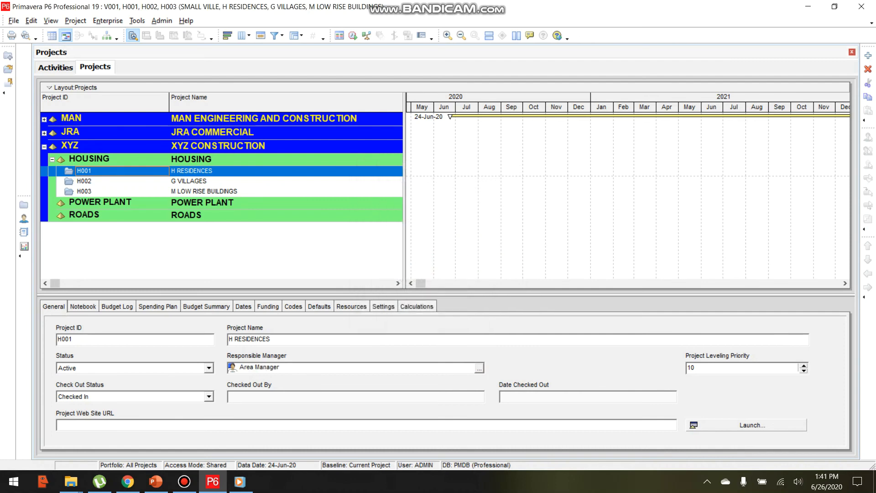
pyautogui.click(477, 367)
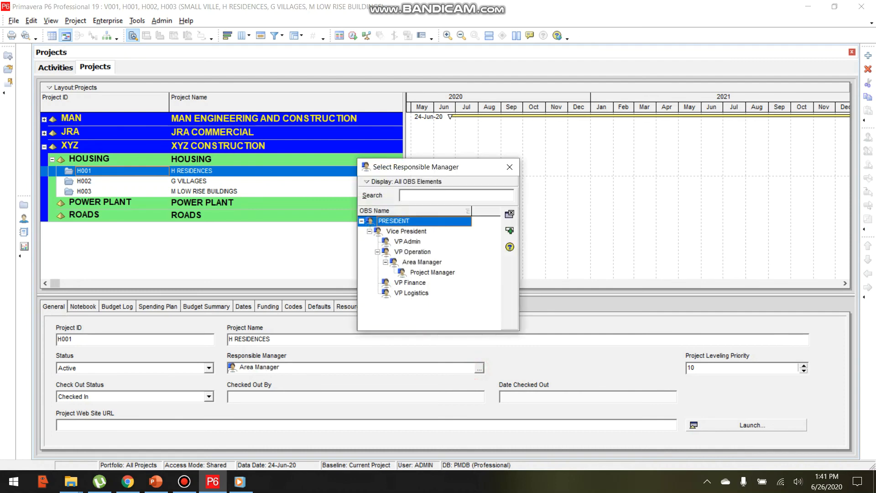